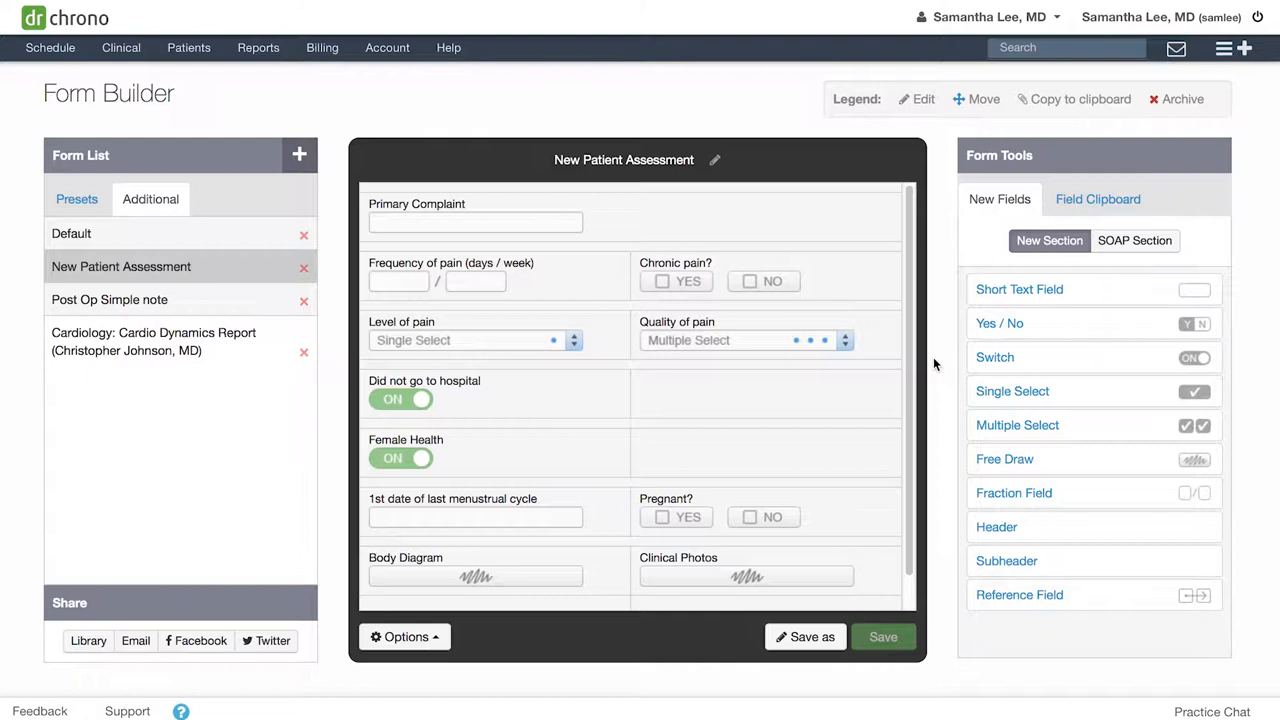
mouse_move(1019, 544)
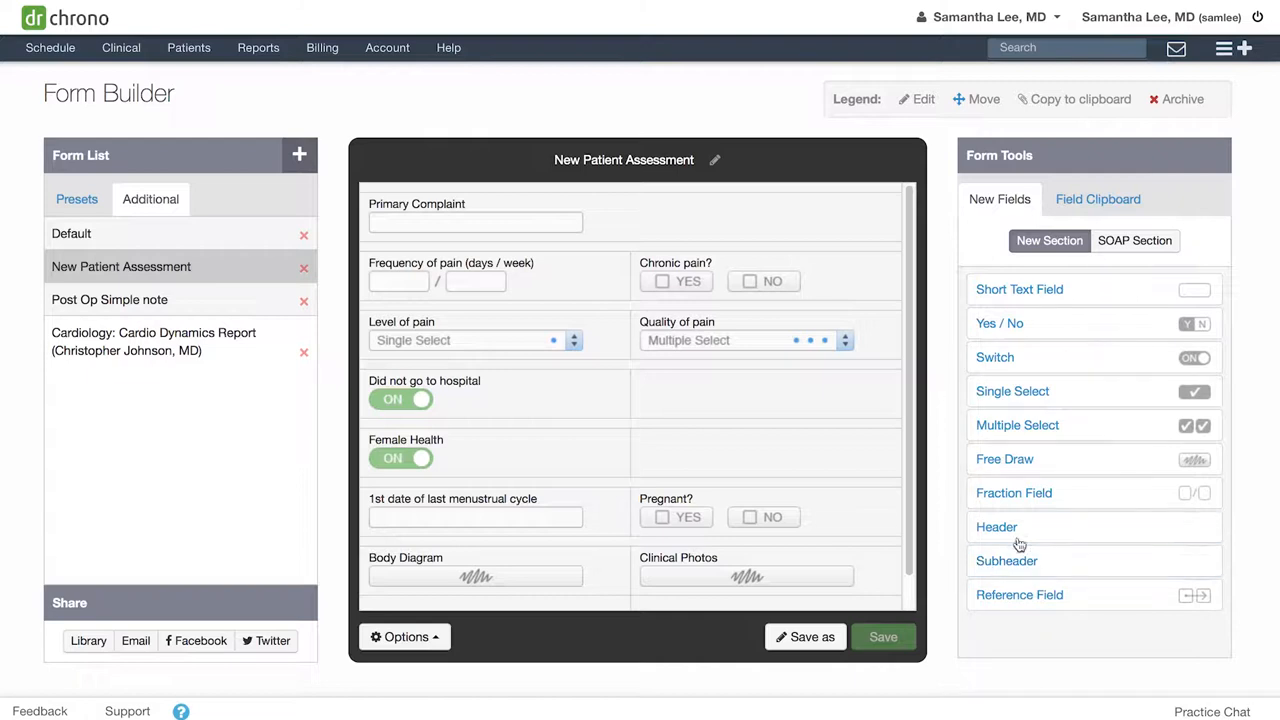
mouse_move(1013, 492)
type("Subj")
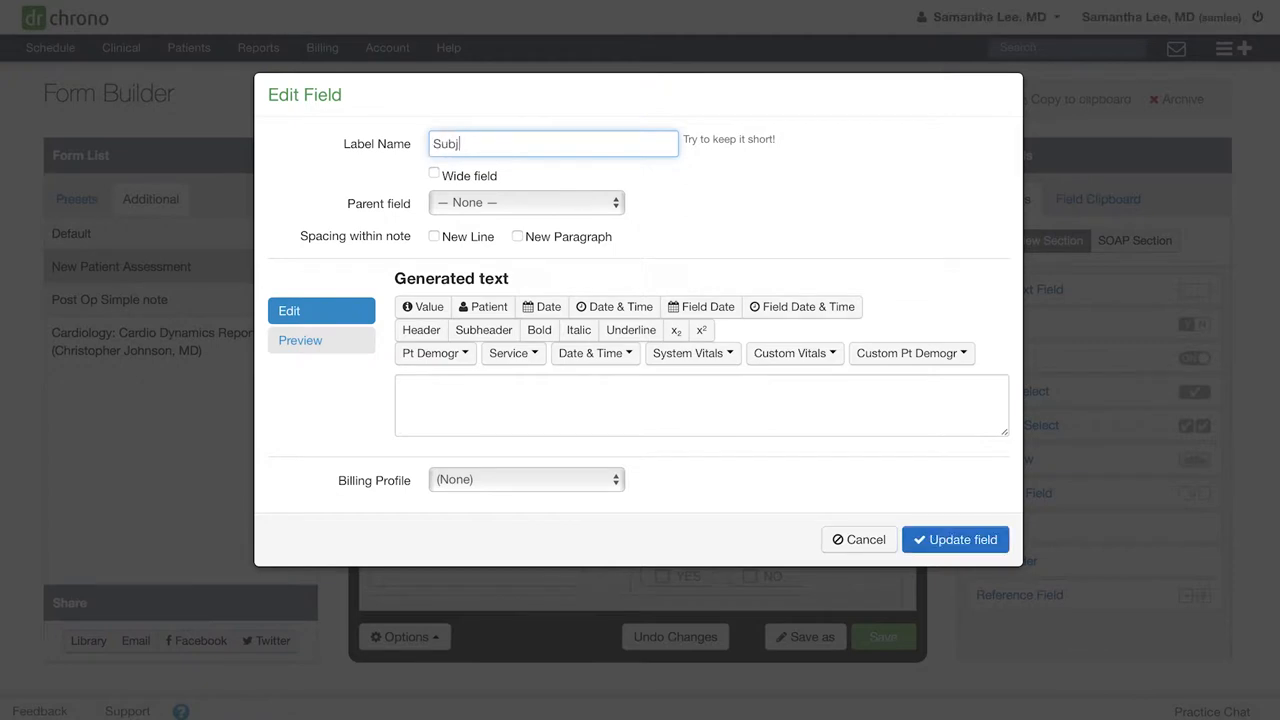
Step: Label the field 'Subjective' and reuse that label as header-formatted generated note text
type("ective")
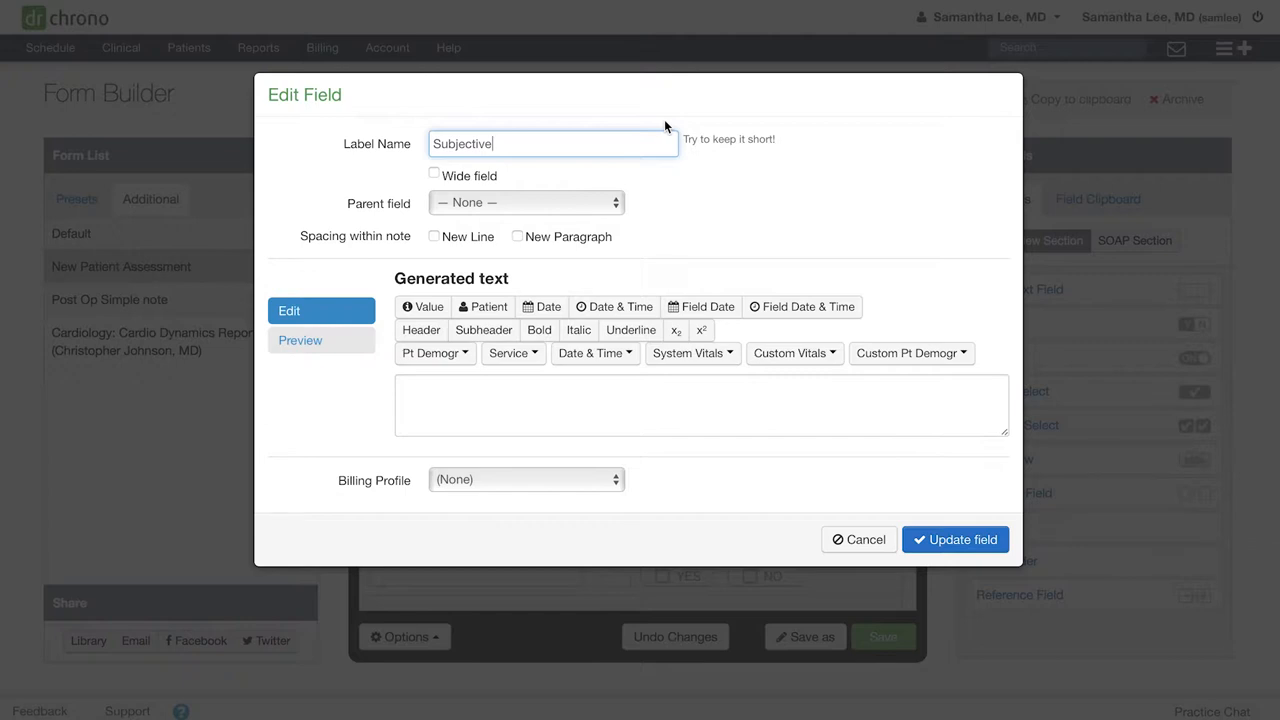
left_click(650, 405)
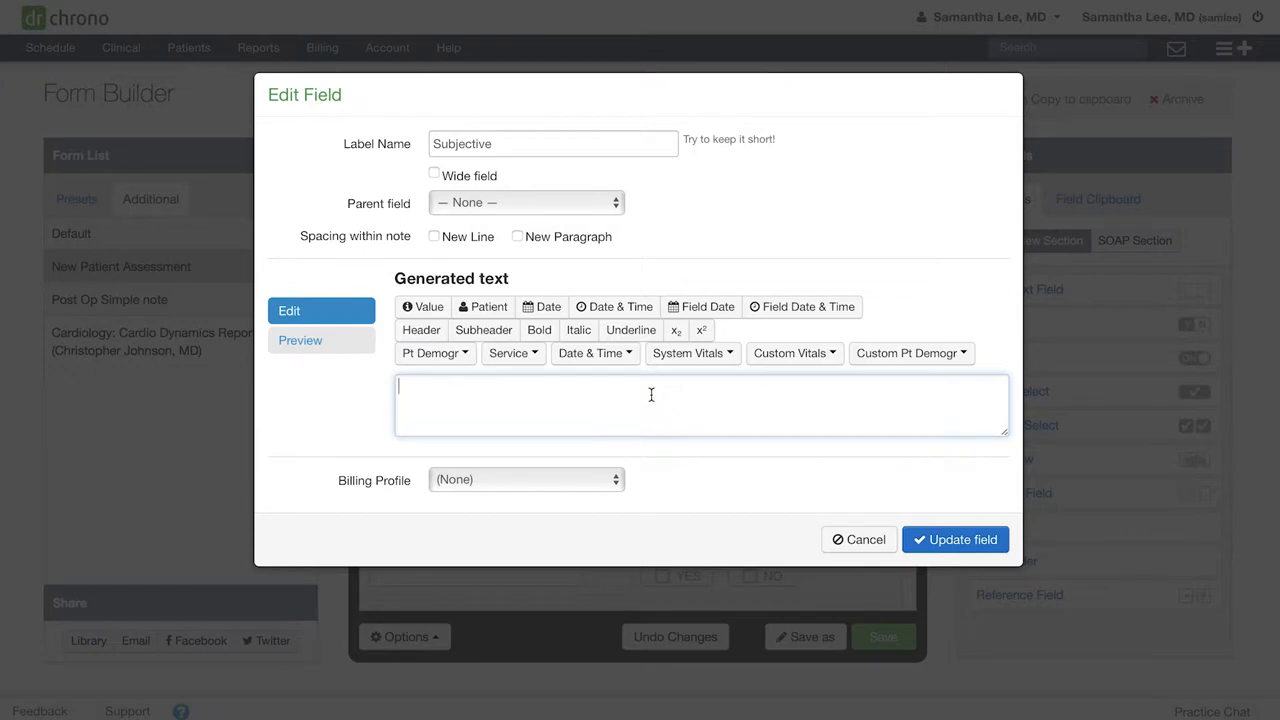
left_click(553, 143)
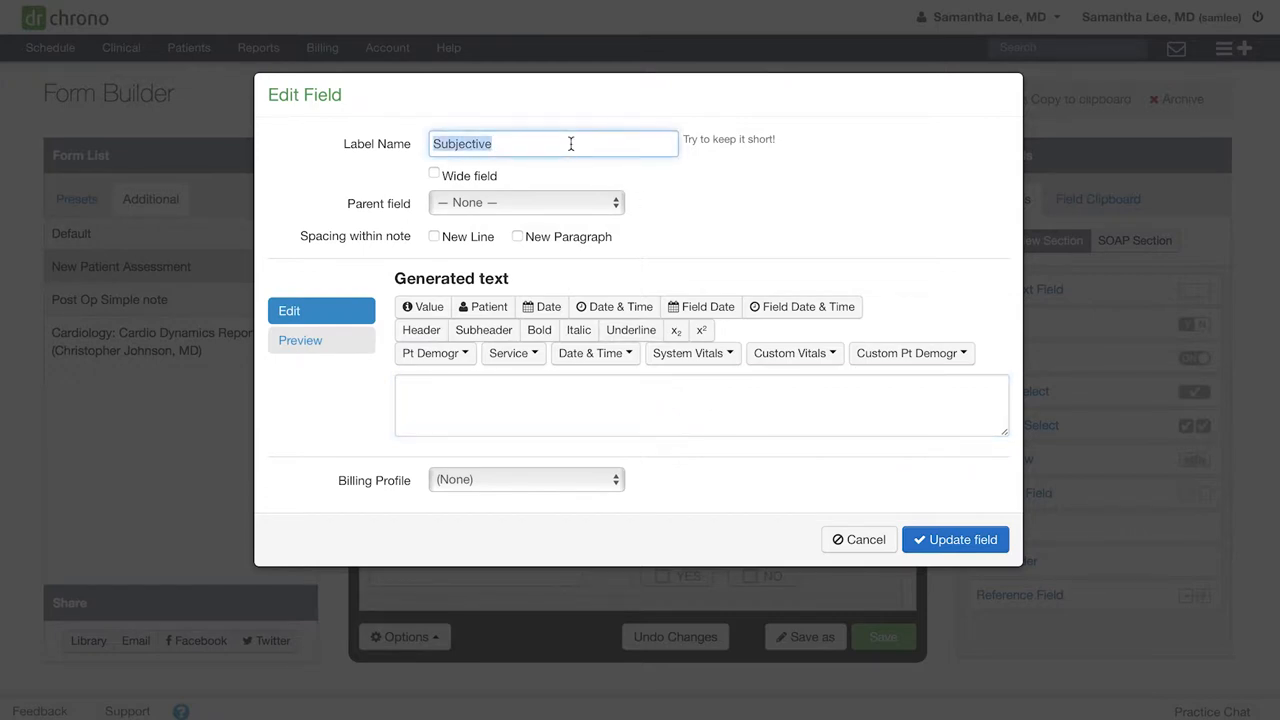
left_click(700, 405)
type("Subjective")
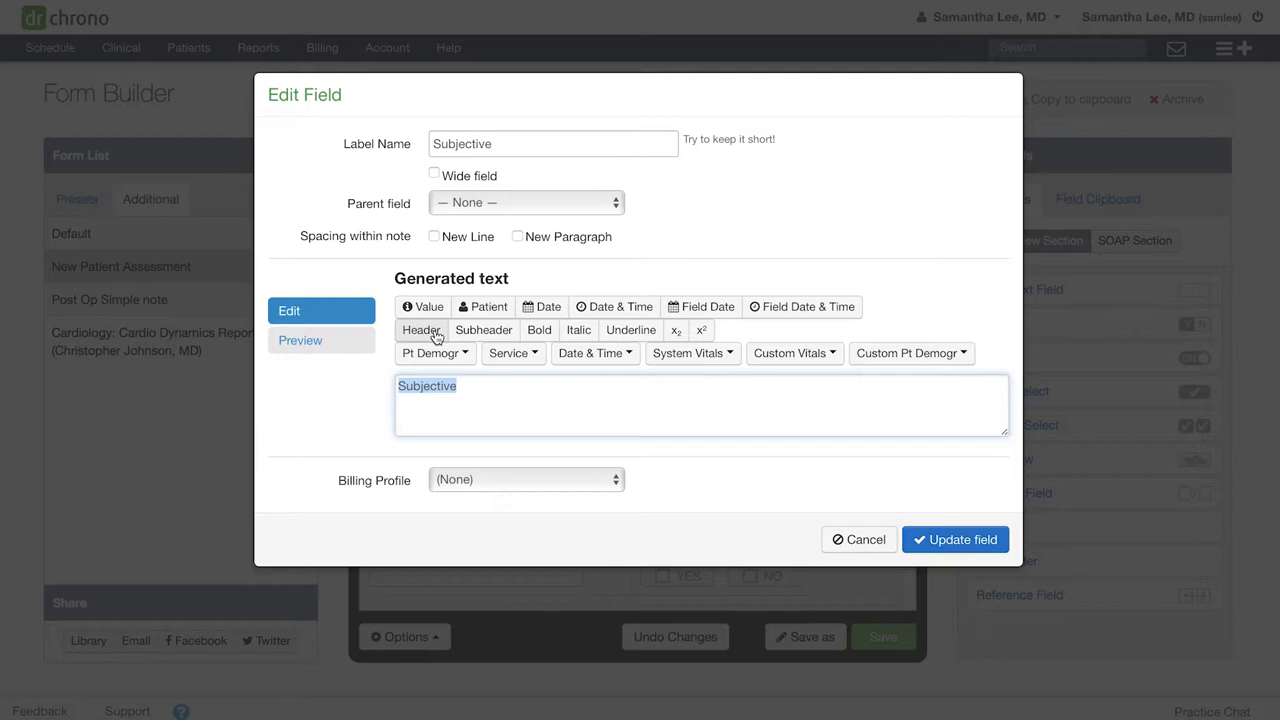
left_click(420, 330)
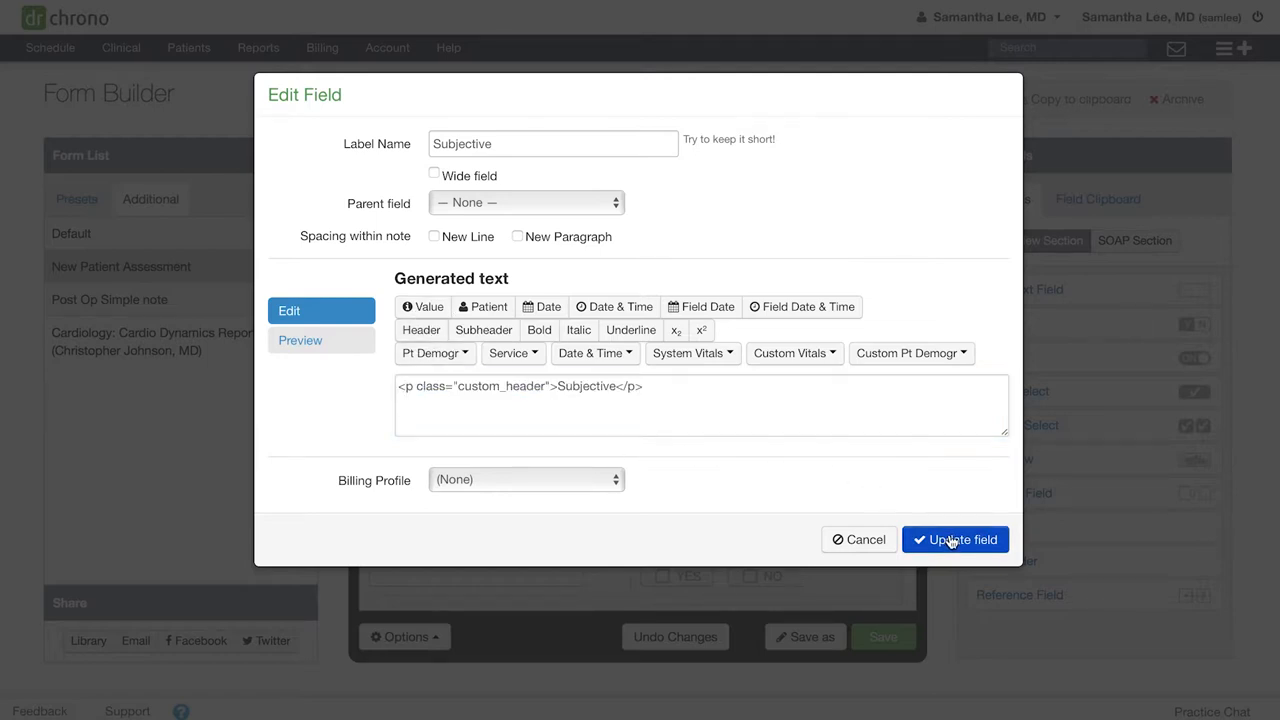
mouse_move(505, 243)
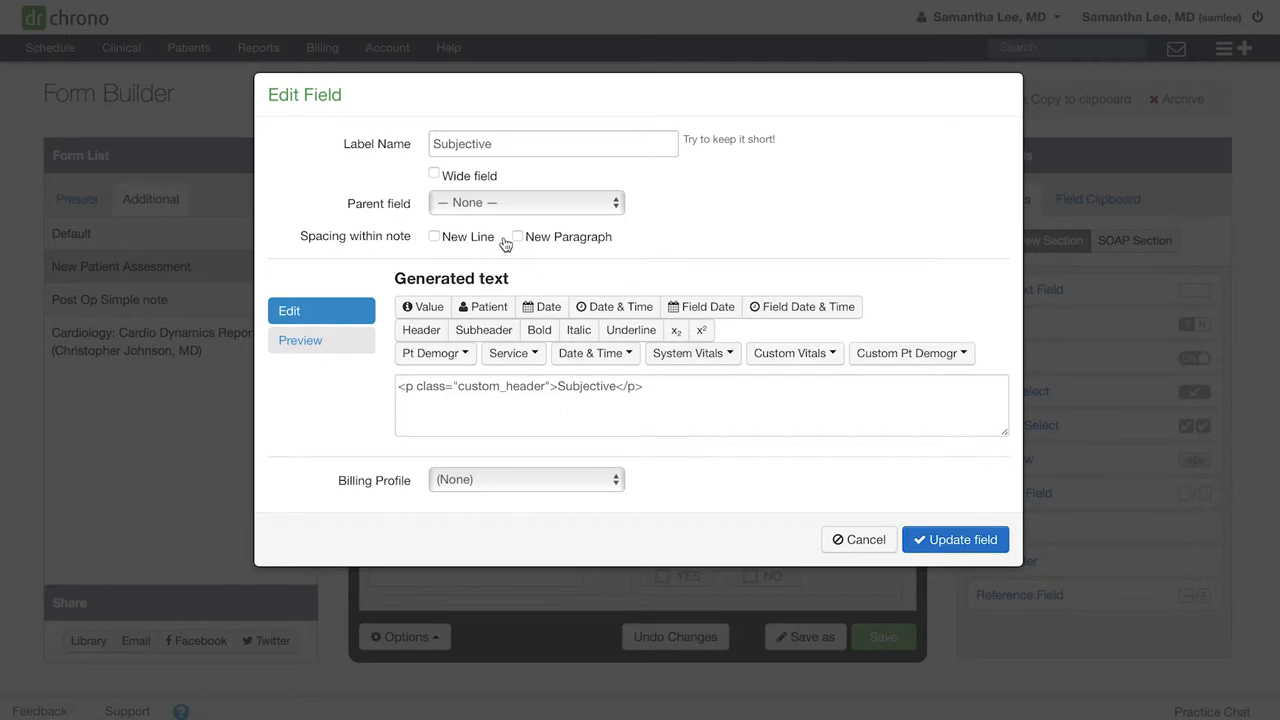
mouse_move(450, 241)
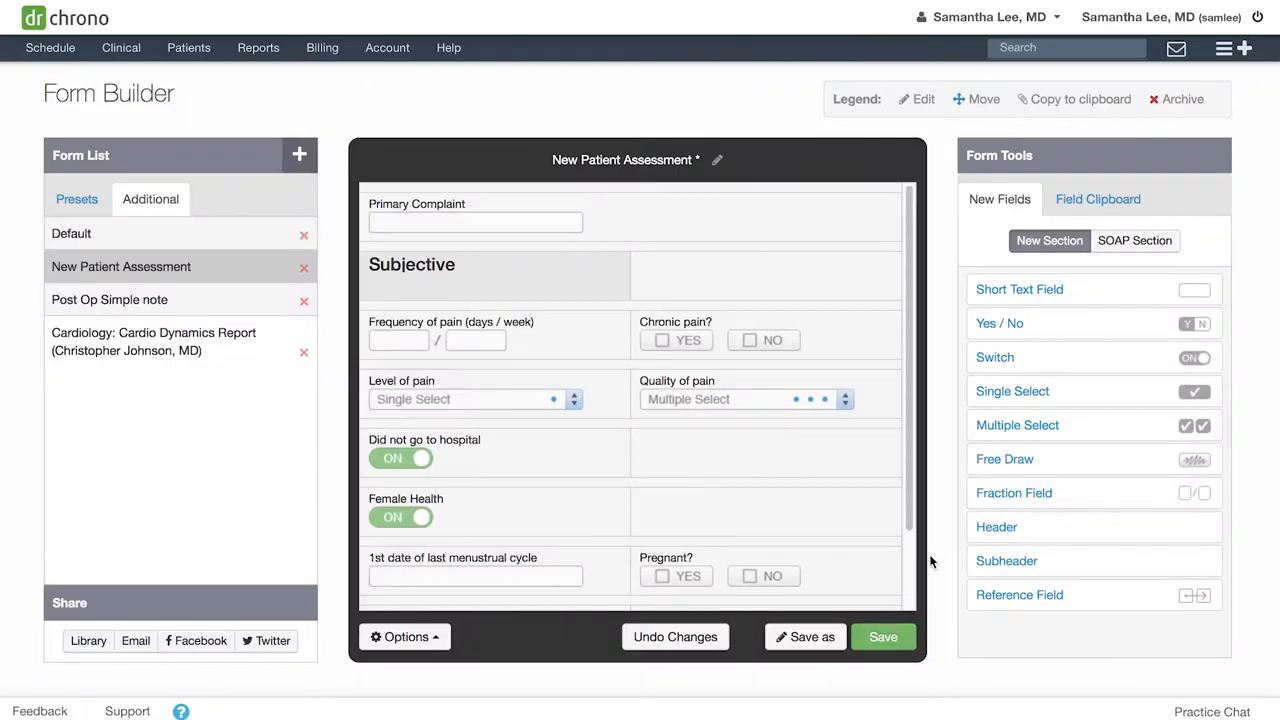
left_click(1006, 560)
type("Pain A")
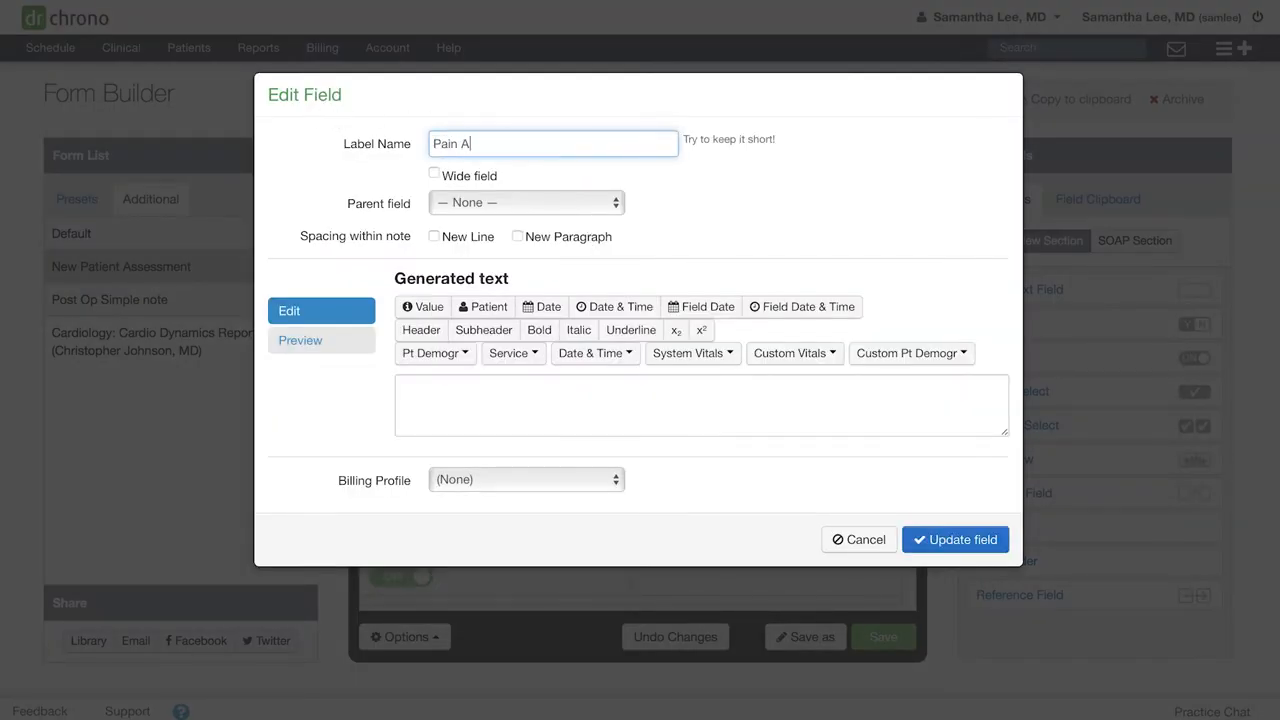
Step: Label the field 'Pain Assessment', format its note text as a subheader, and save it
type("ssessment")
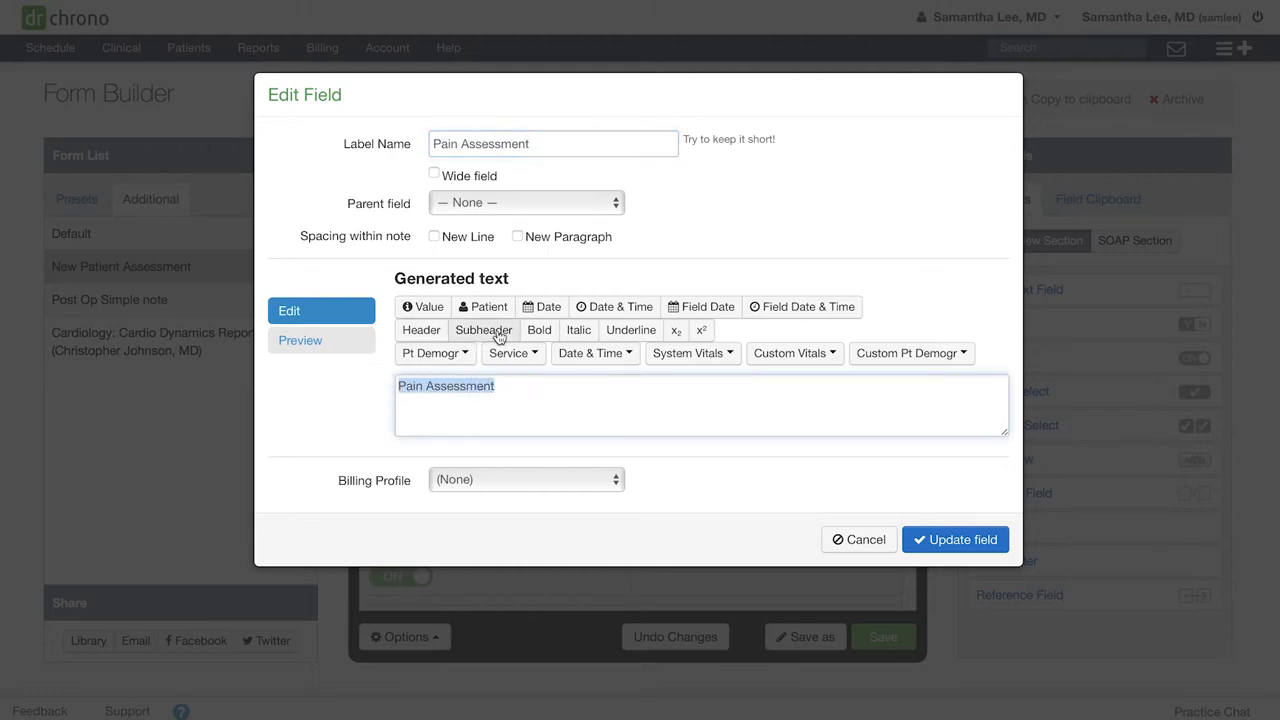
left_click(483, 330)
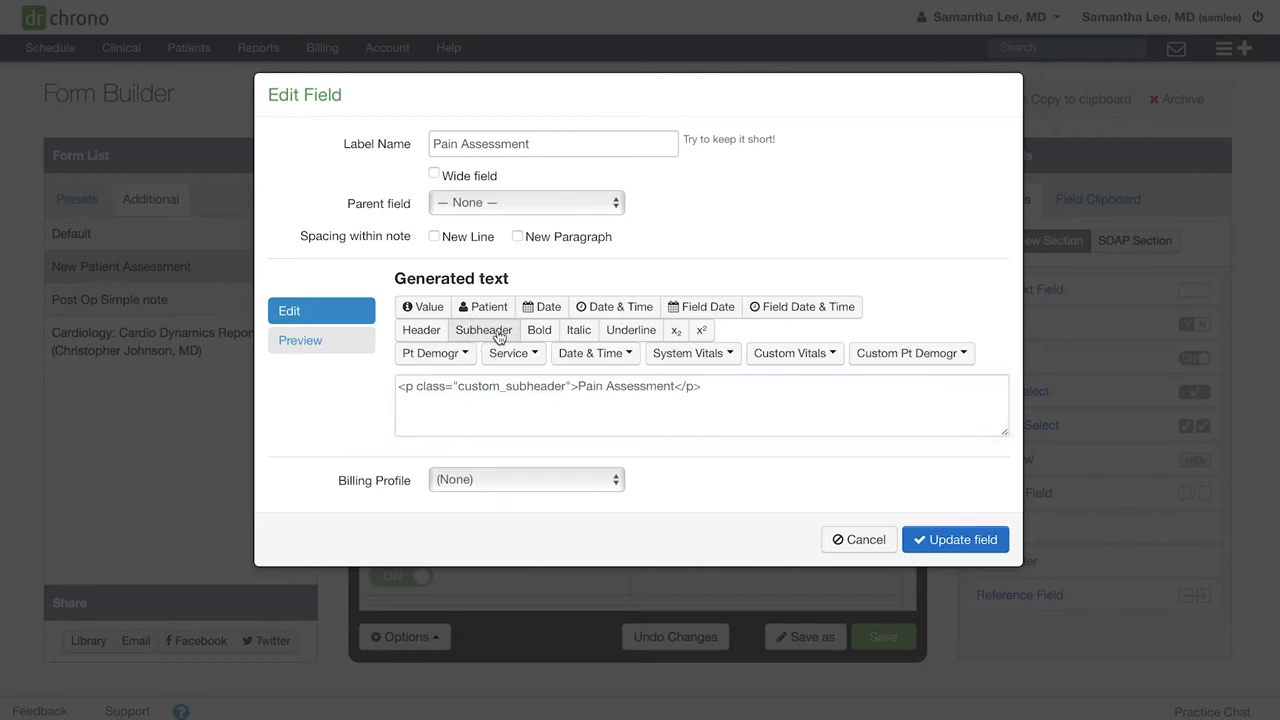
mouse_move(955, 539)
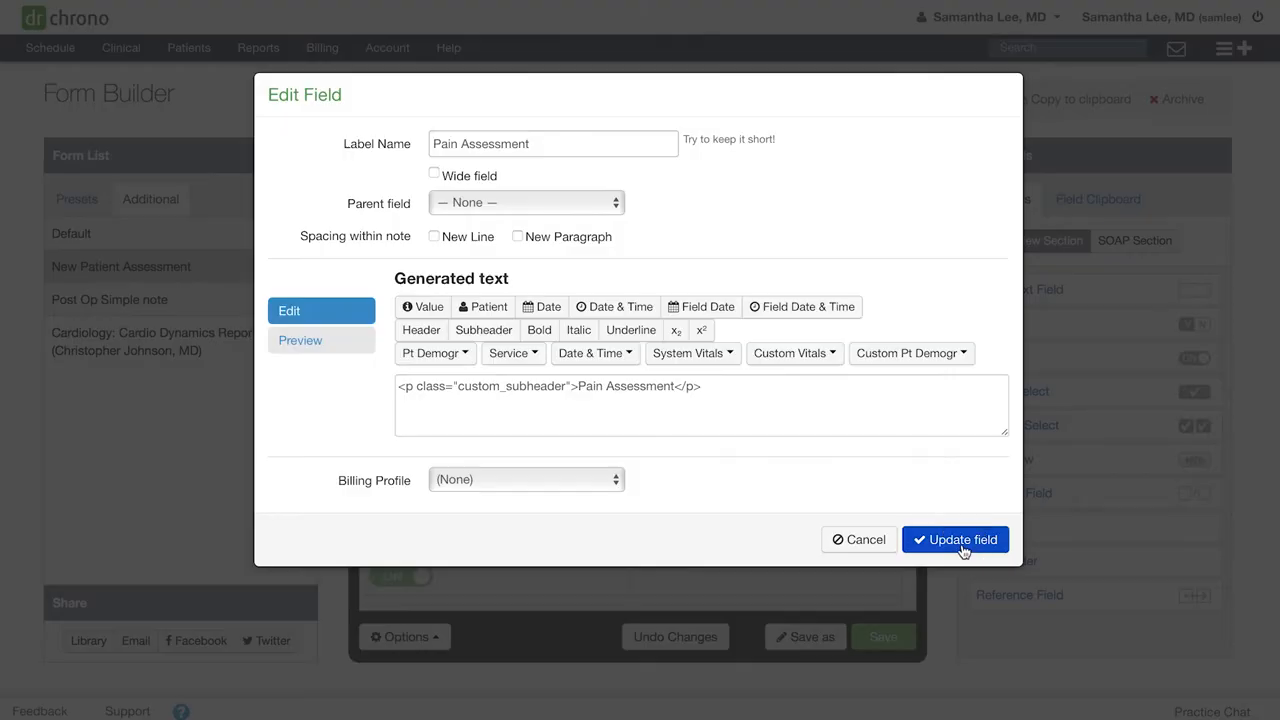
left_click(955, 539)
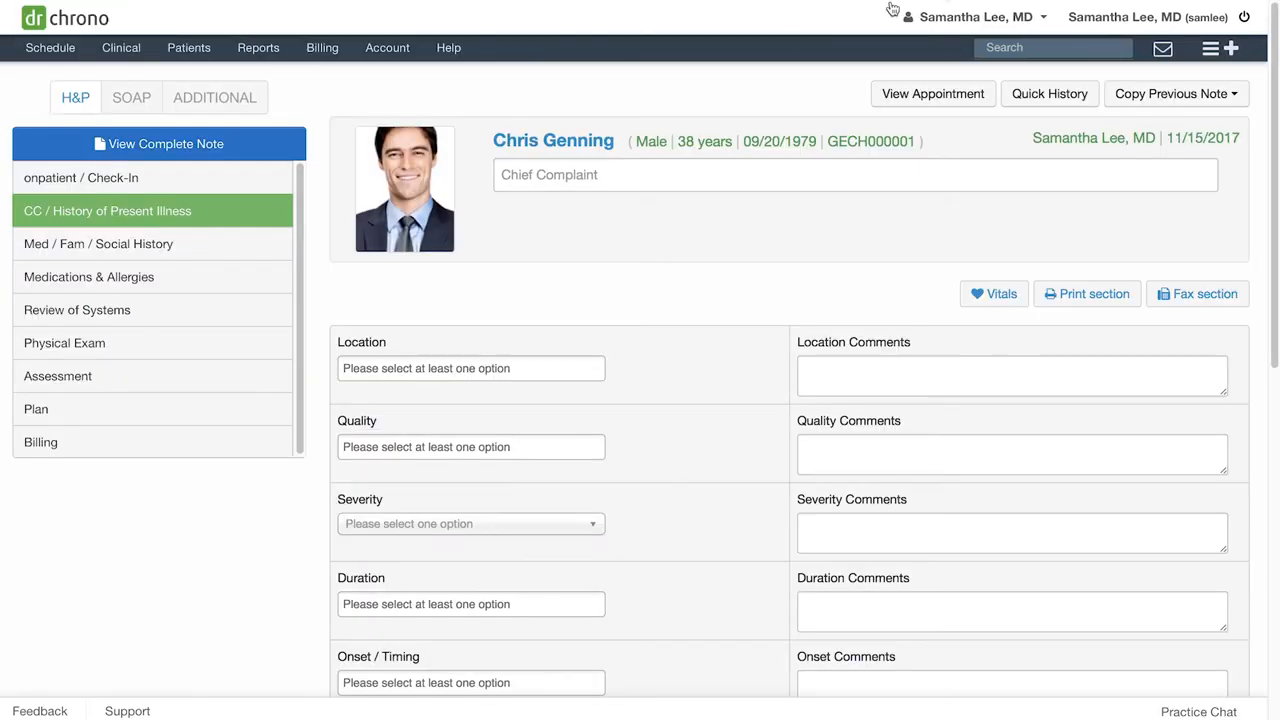
Step: Open New Patient Assessment from the note's ADDITIONAL forms, then view the complete note
left_click(158, 143)
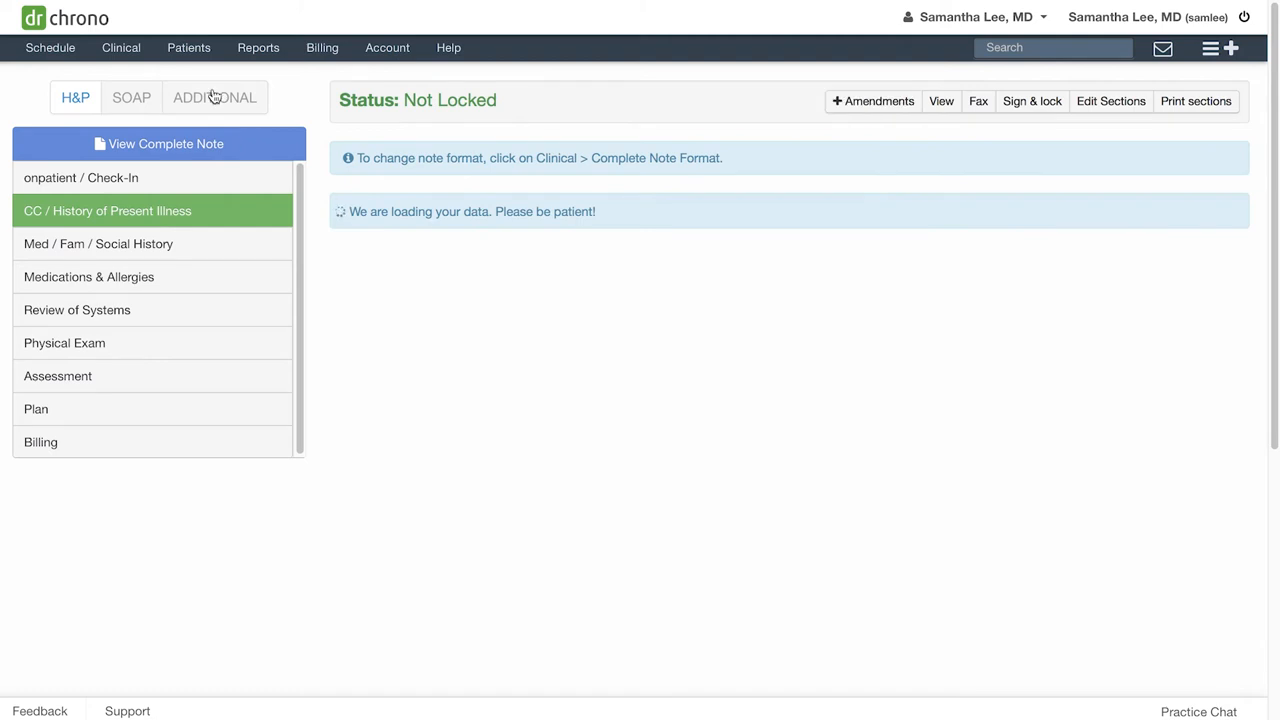
left_click(216, 97)
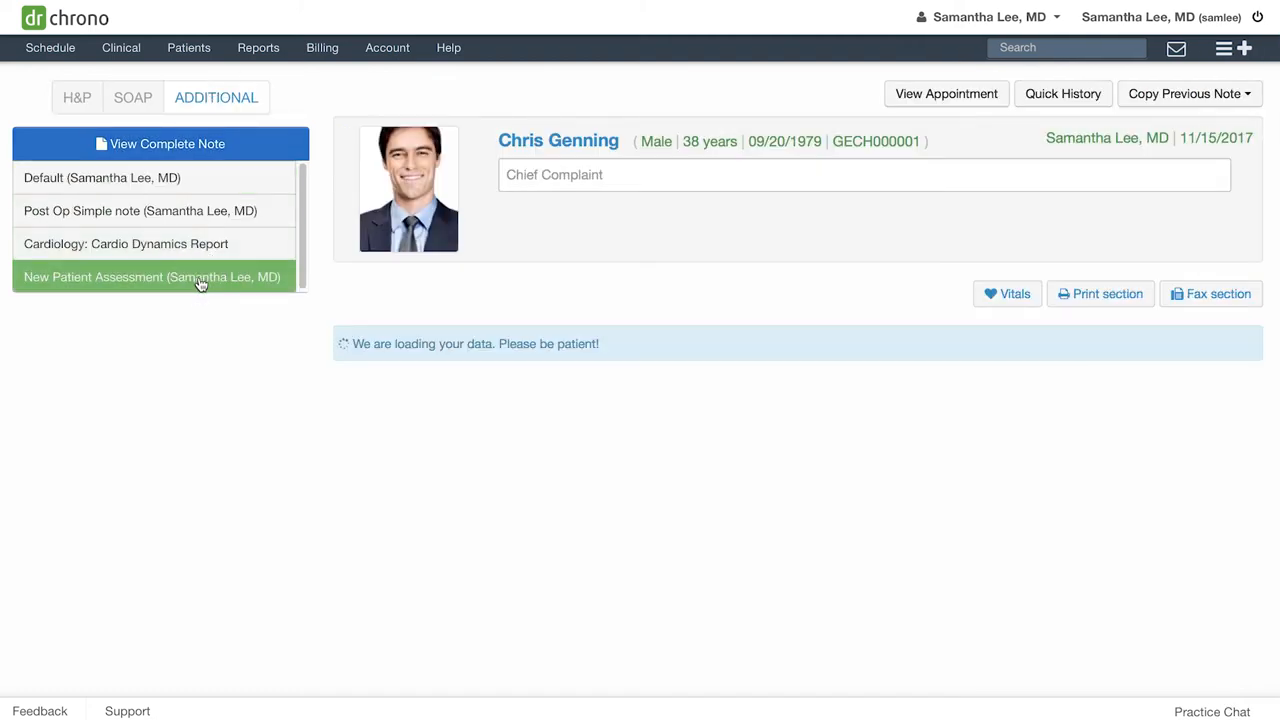
left_click(151, 277)
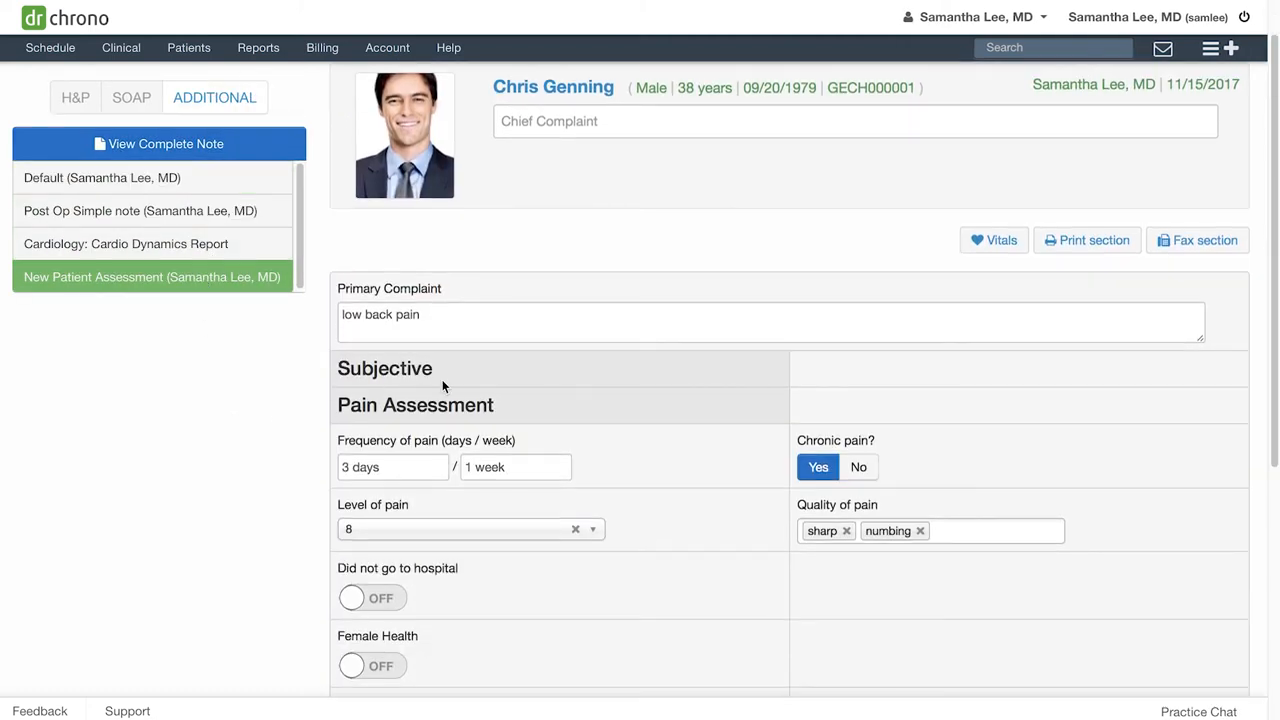
mouse_move(251, 144)
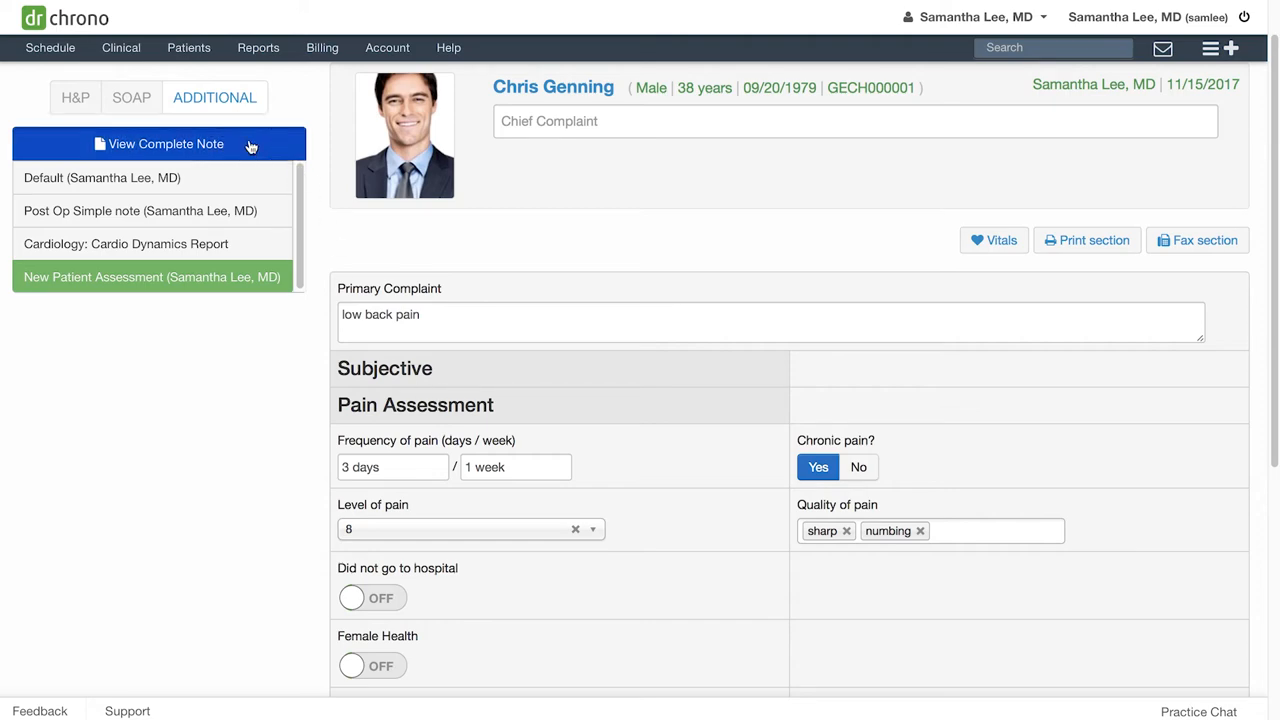
left_click(160, 143)
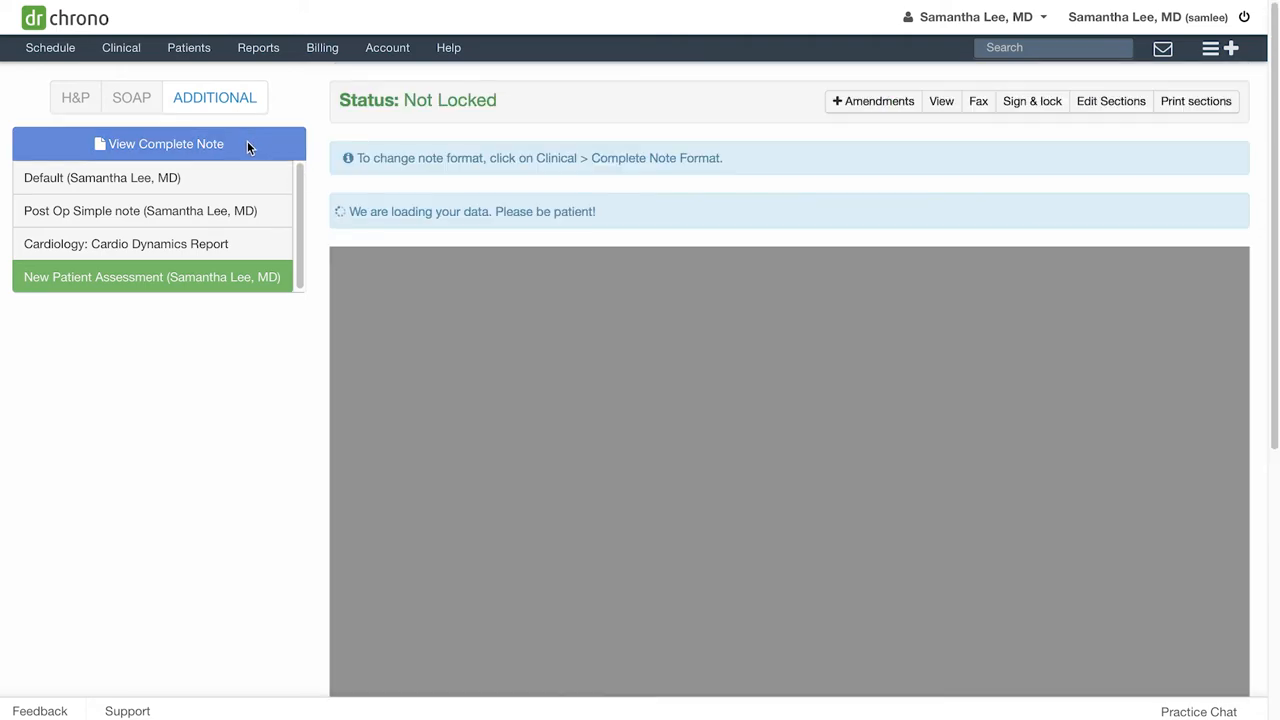